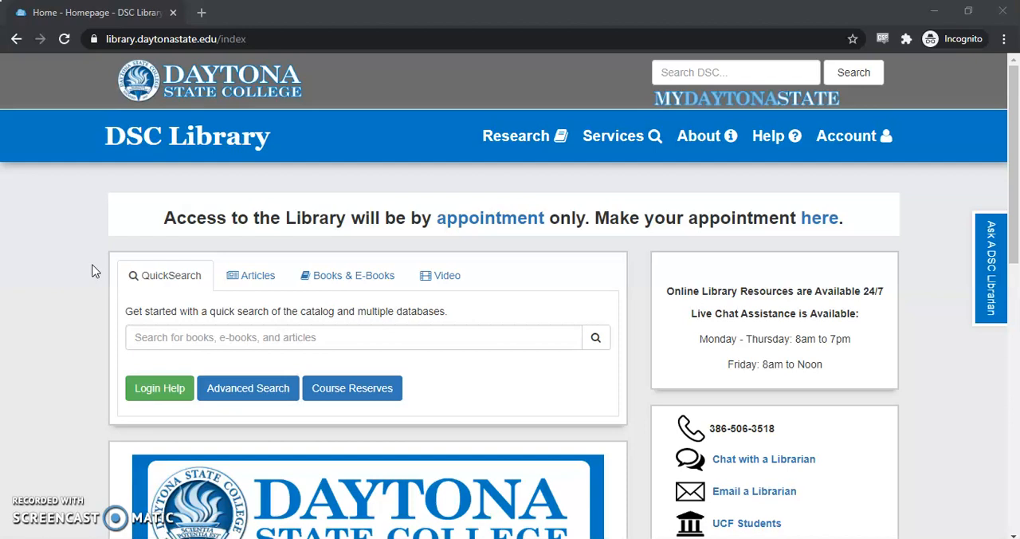
Step: Open the library's A-Z Database List from the homepage sidebar's Databases link
scroll("down", 3)
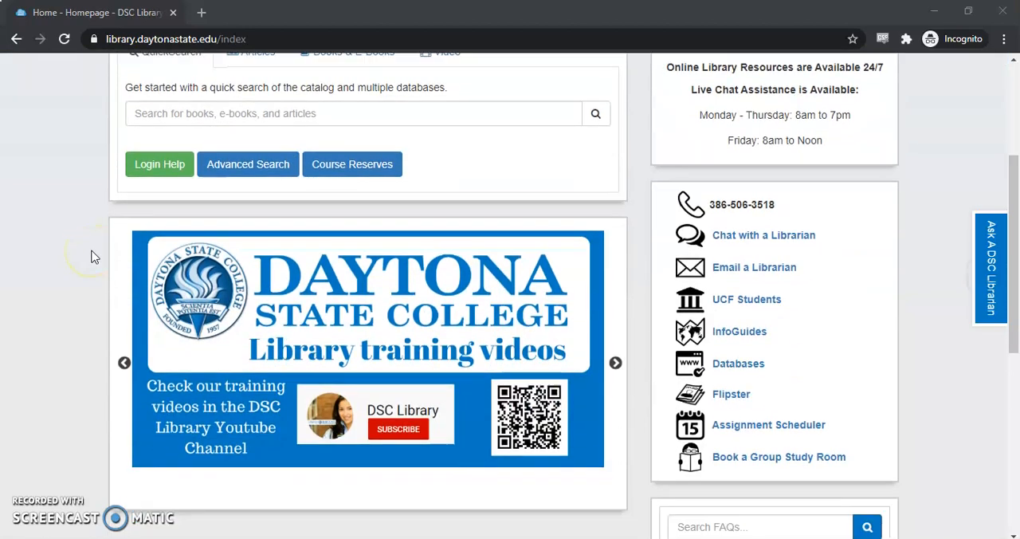
left_click(738, 362)
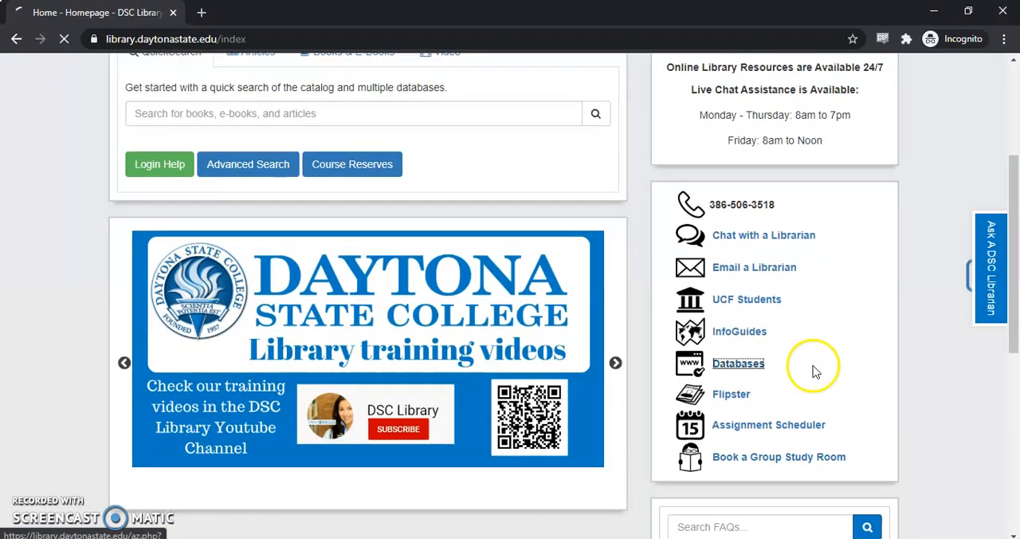
left_click(738, 363)
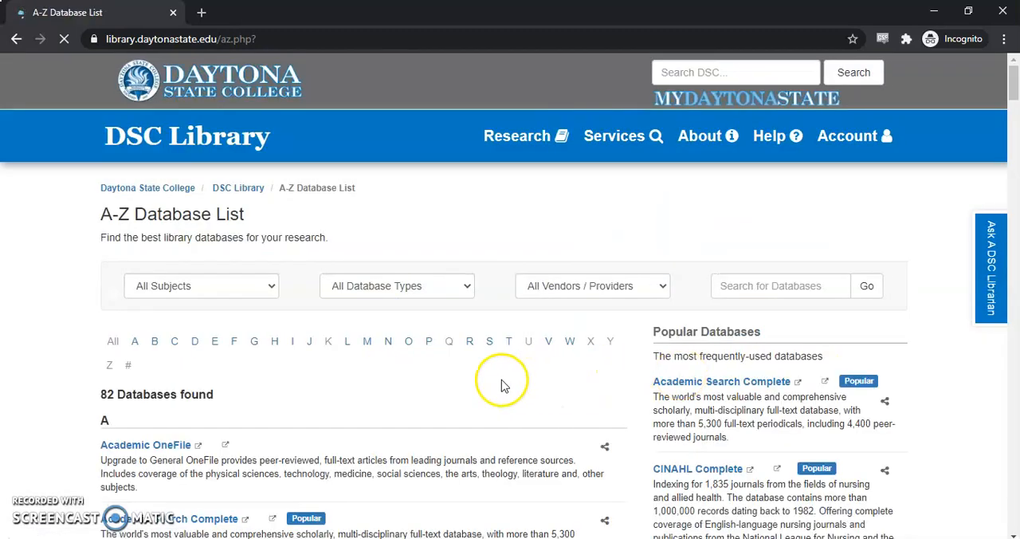
Step: Filter the database list to letter S and open Sage Journals in a new tab
left_click(489, 341)
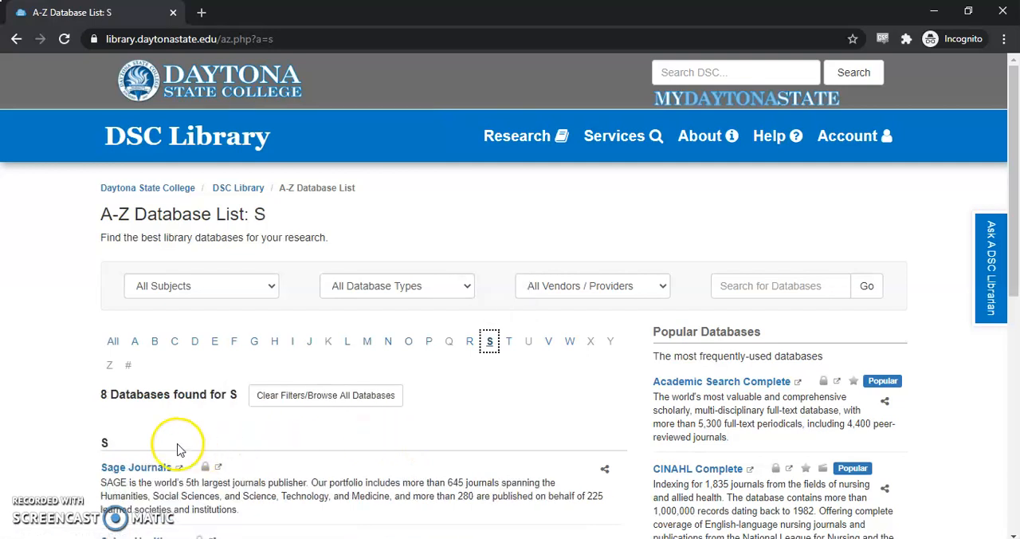
left_click(137, 468)
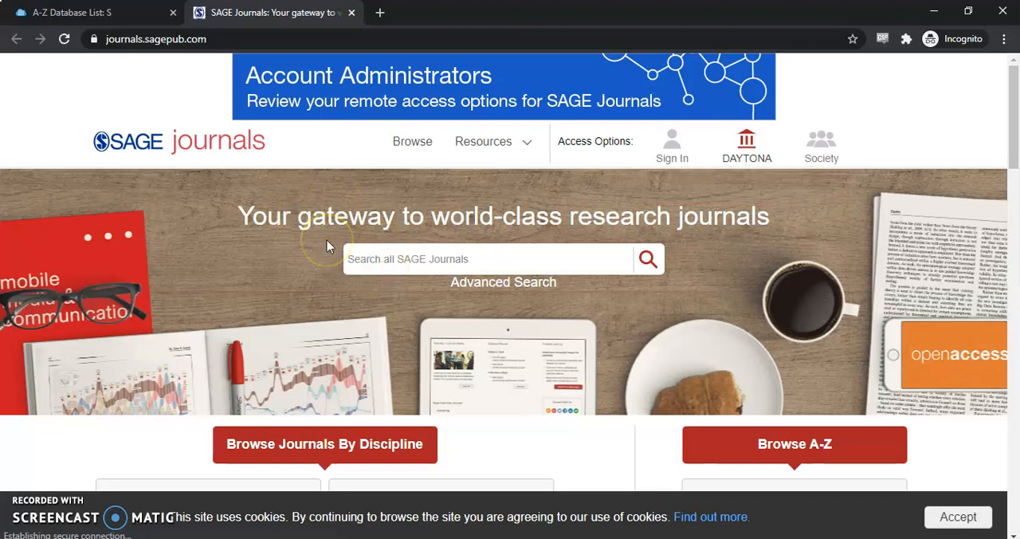
Step: Search all SAGE Journals for 'nursing'
scroll("down", 3)
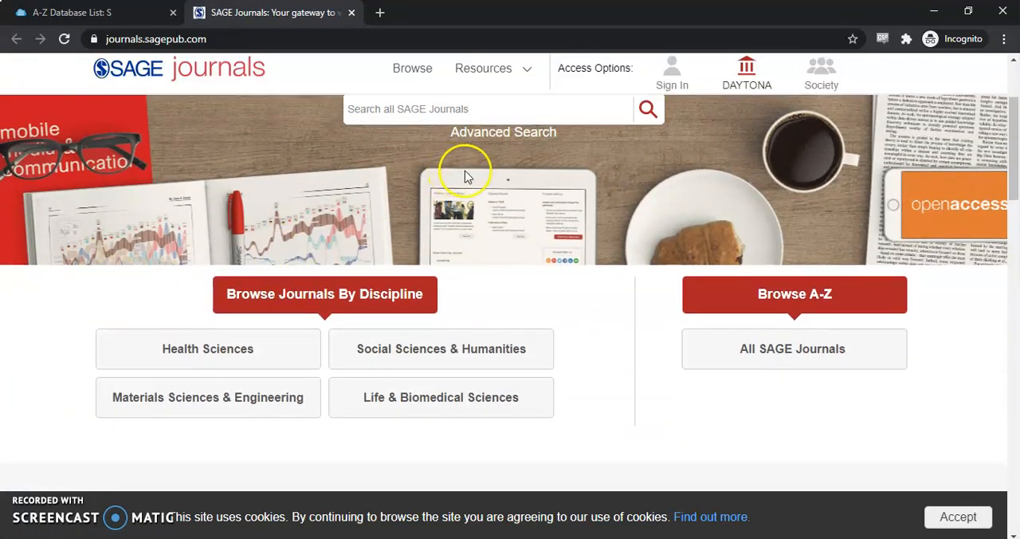
scroll("up", 3)
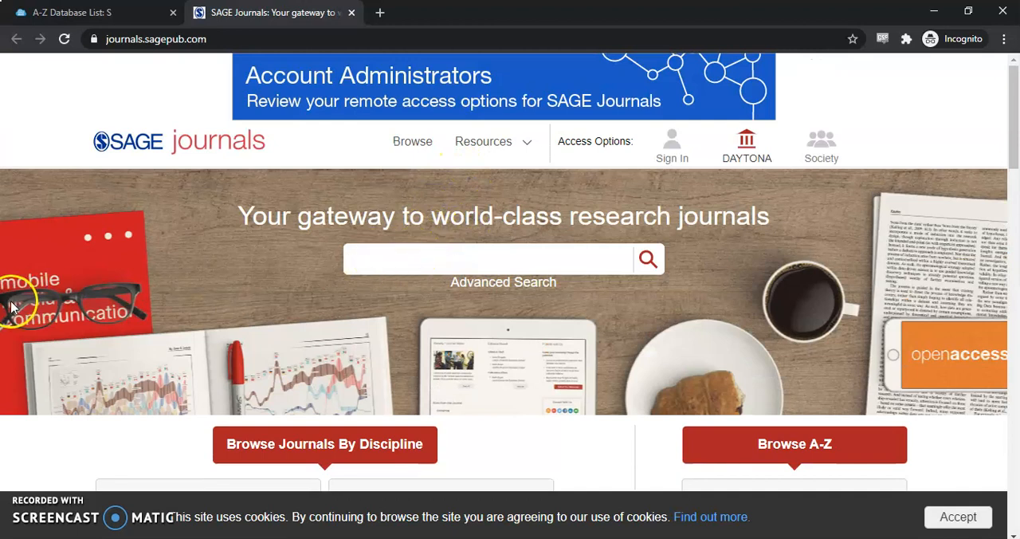
type("nursing")
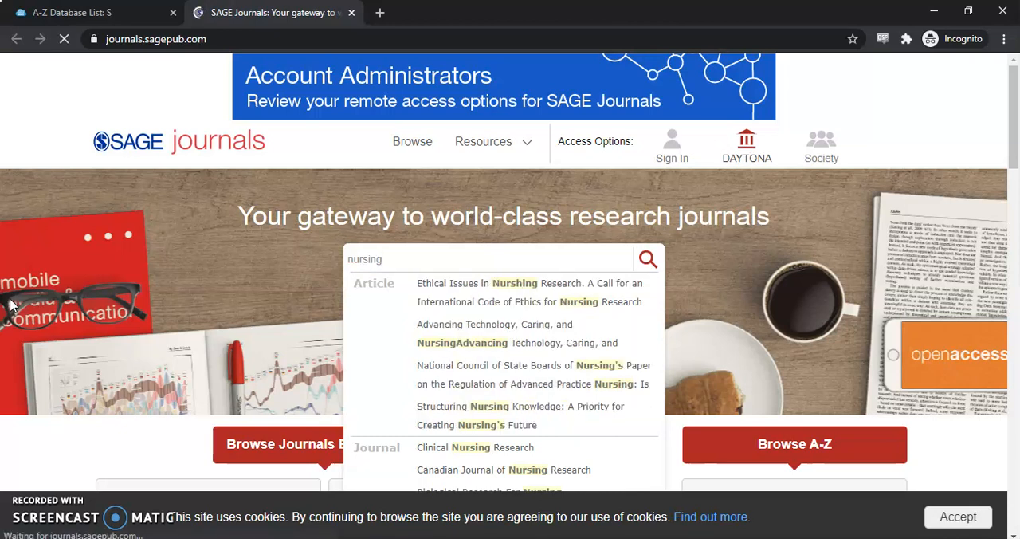
left_click(647, 259)
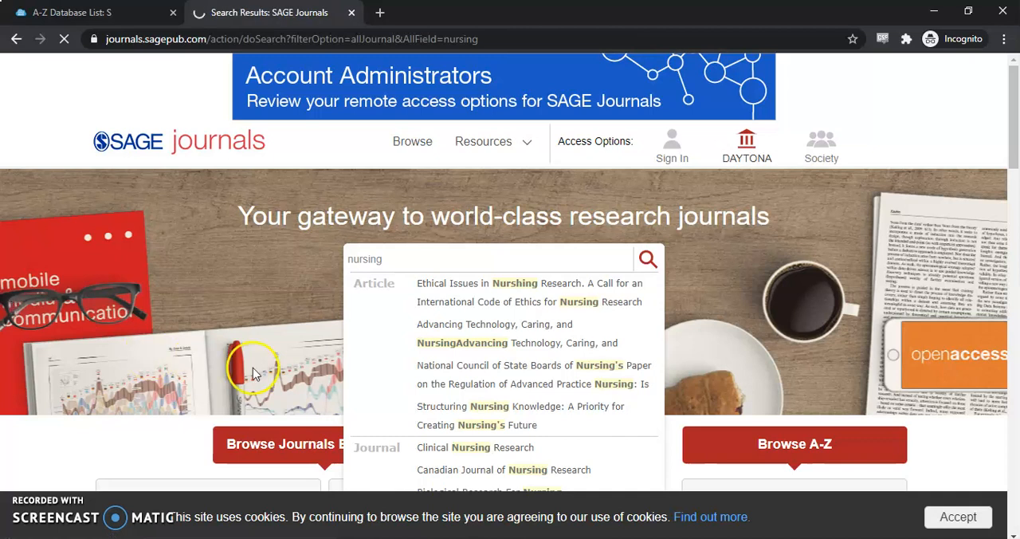
left_click(648, 259)
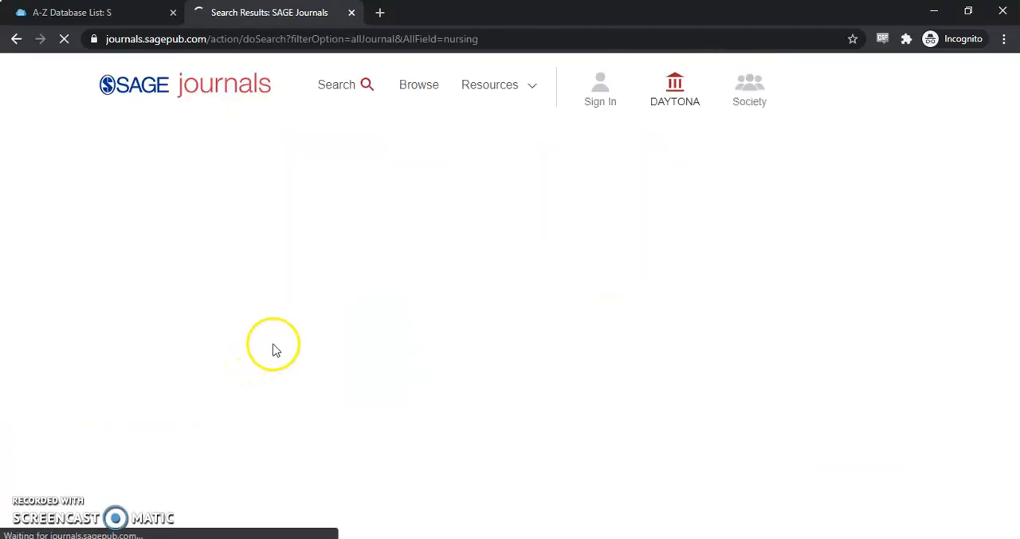
mouse_move(285, 311)
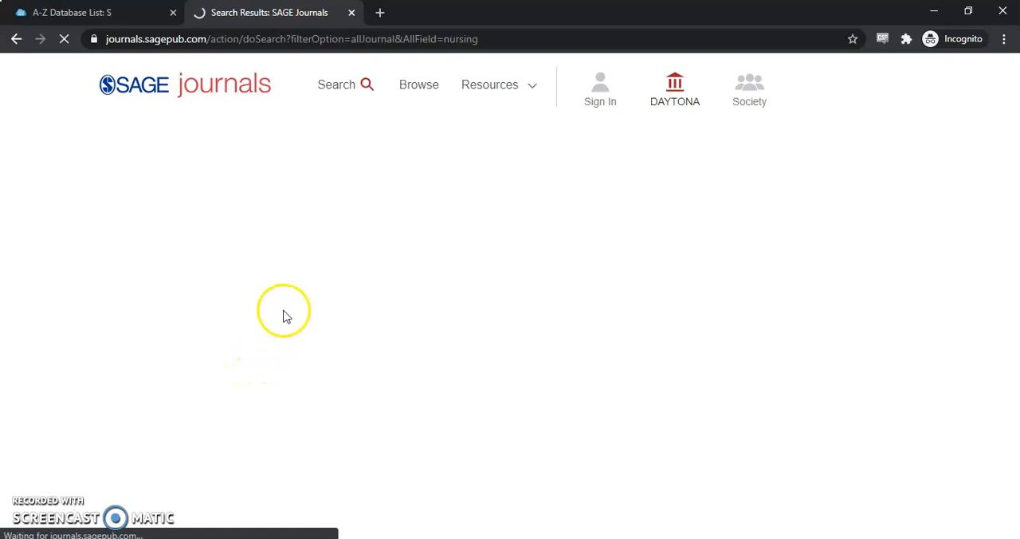
mouse_move(634, 197)
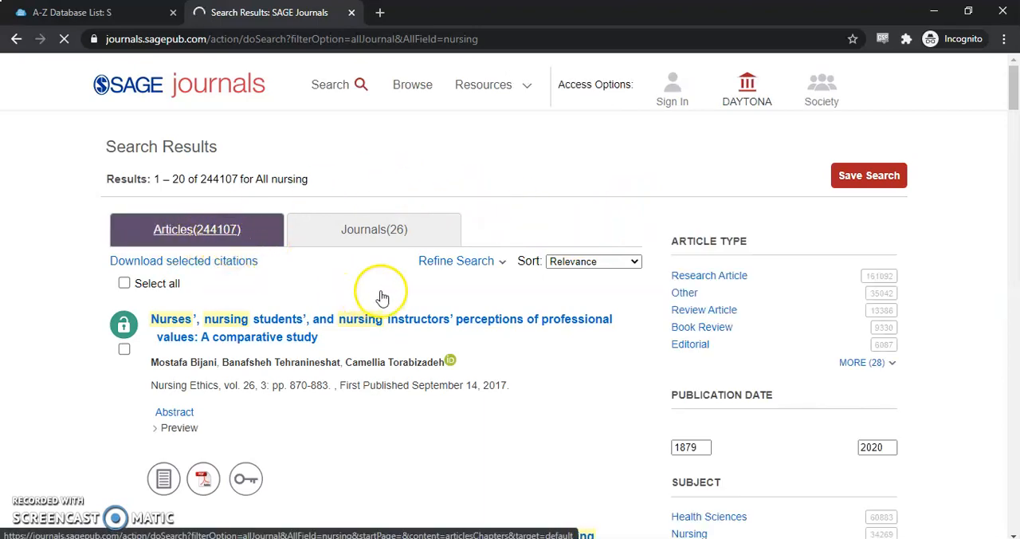
mouse_move(636, 334)
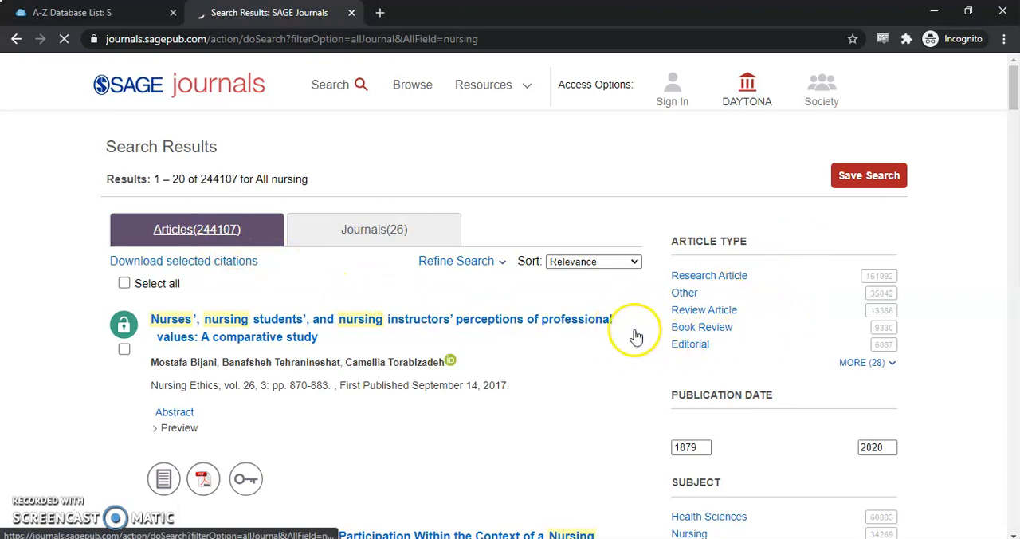
Step: Scroll the nursing results down to the Publication Date filter
scroll("down", 3)
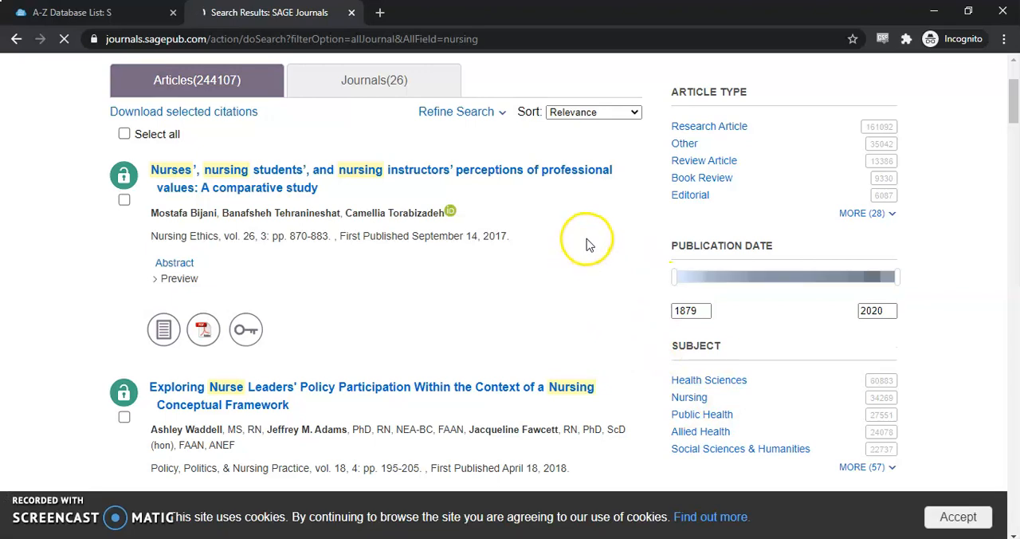
scroll("down", 3)
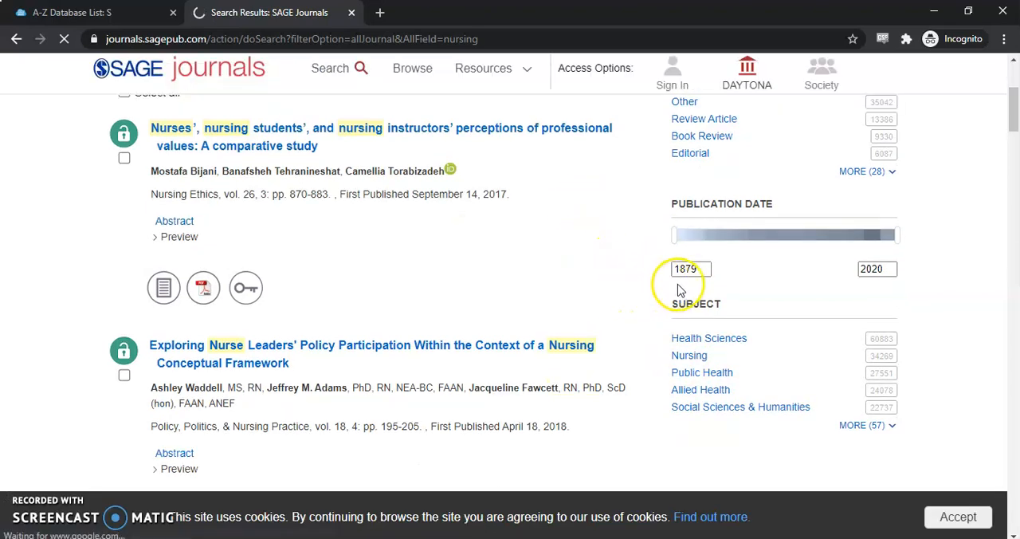
Step: Change the publication date start year from 1879 to 2015 and review results
triple_click(690, 269)
type("2")
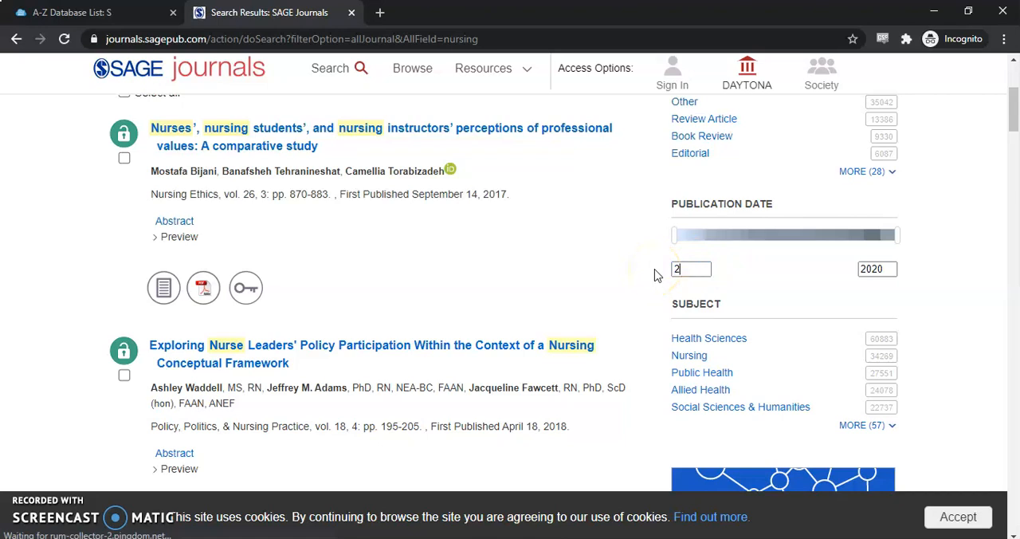
type("015")
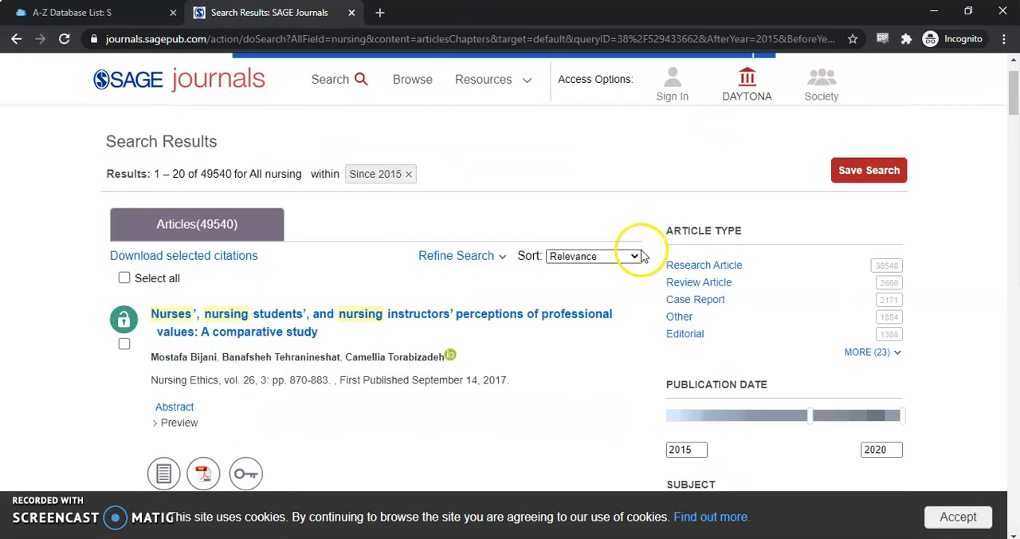
scroll("up", 3)
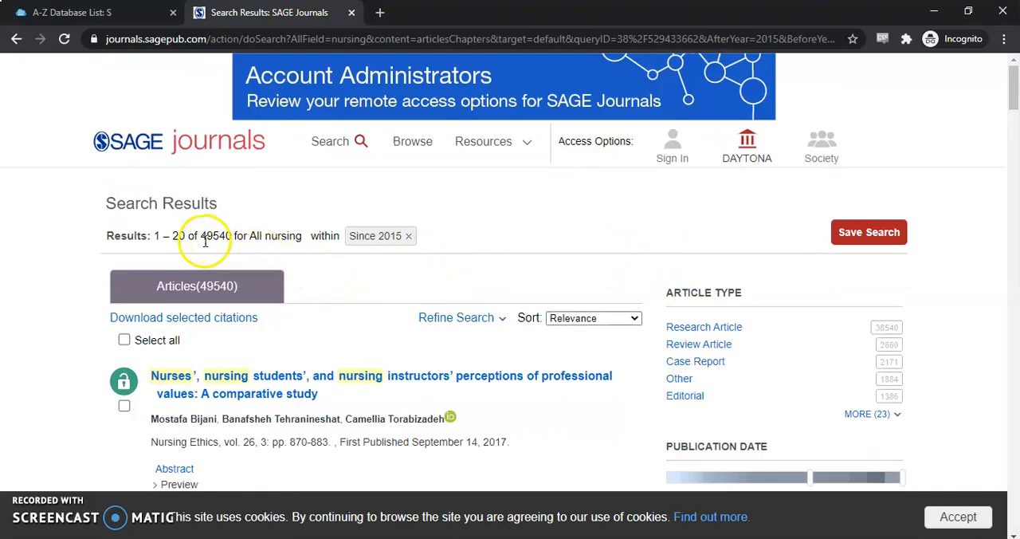
mouse_move(355, 295)
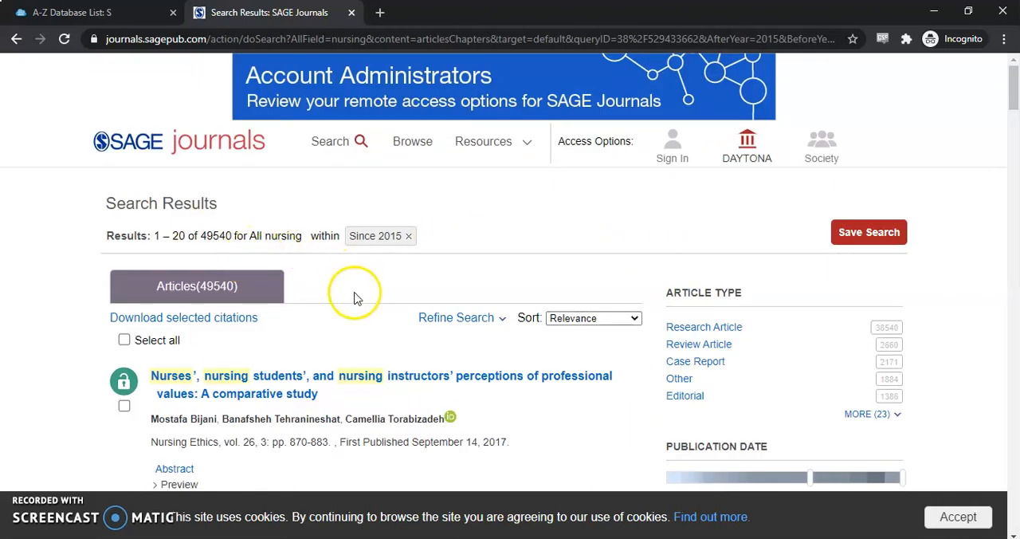
scroll("down", 3)
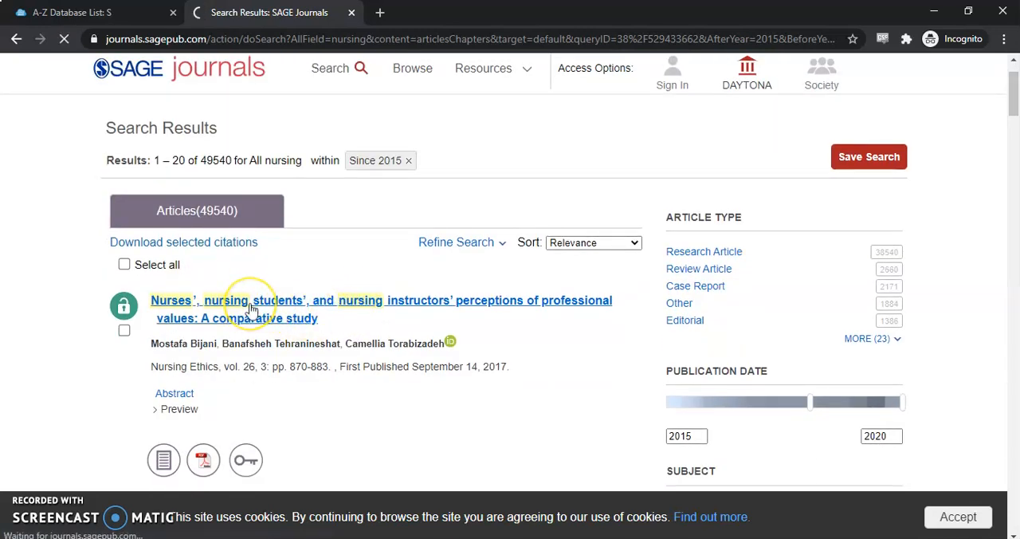
Step: Open the first result, the Nursing Ethics professional values study, and scroll to its abstract
left_click(251, 300)
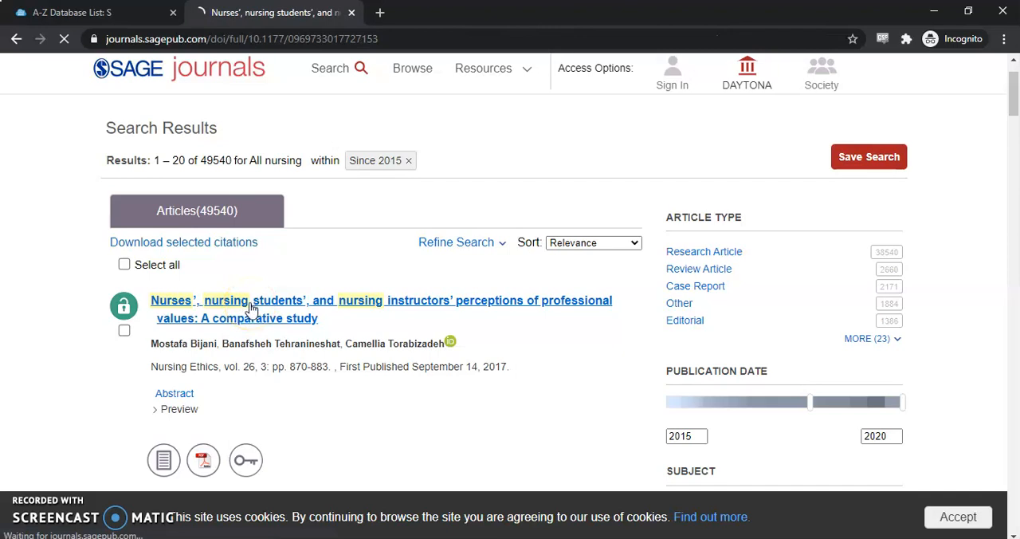
left_click(255, 310)
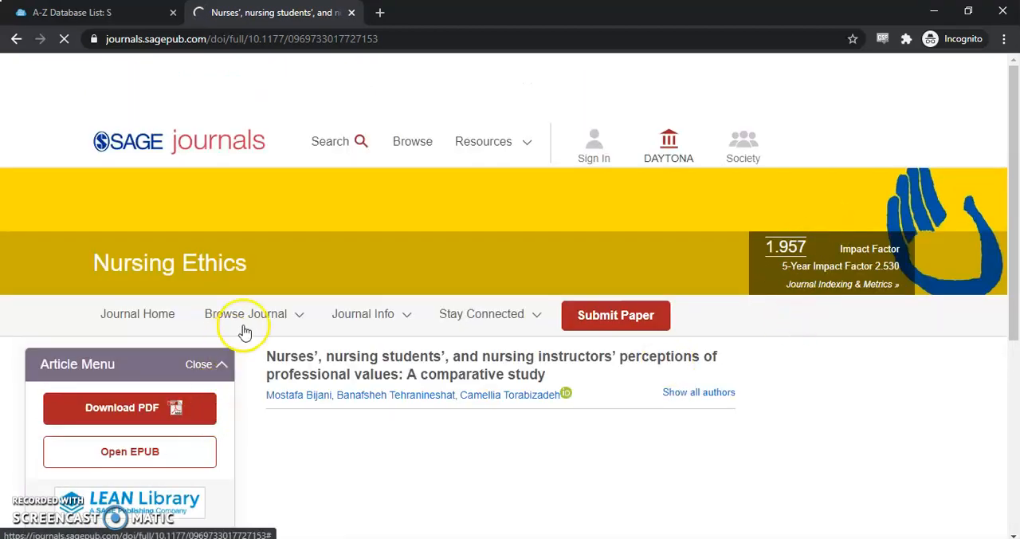
left_click(245, 314)
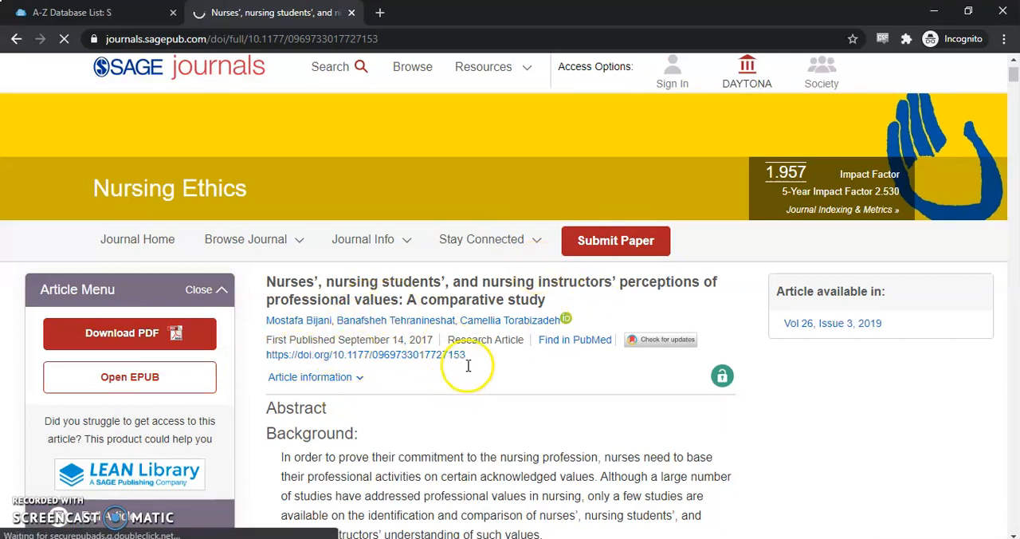
scroll("down", 3)
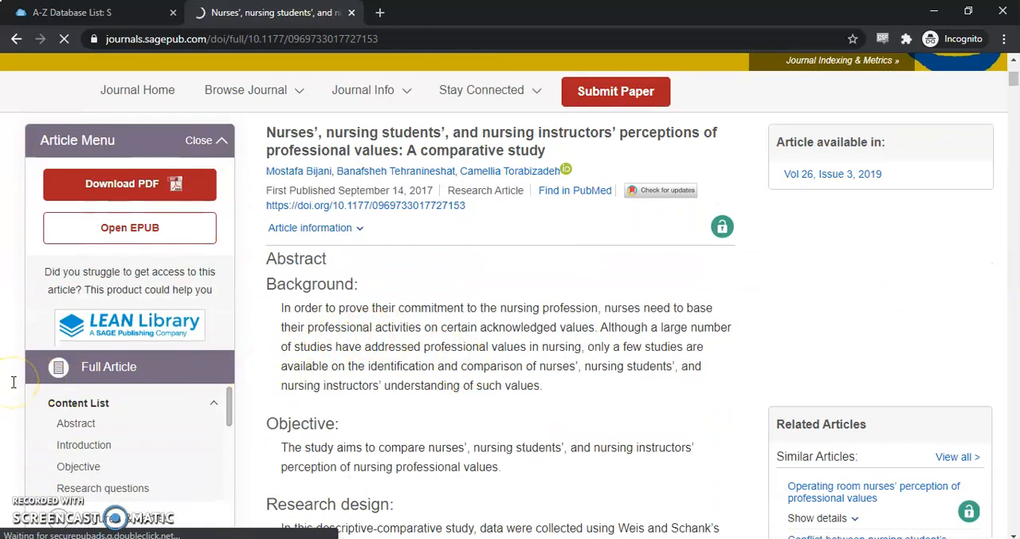
scroll("down", 3)
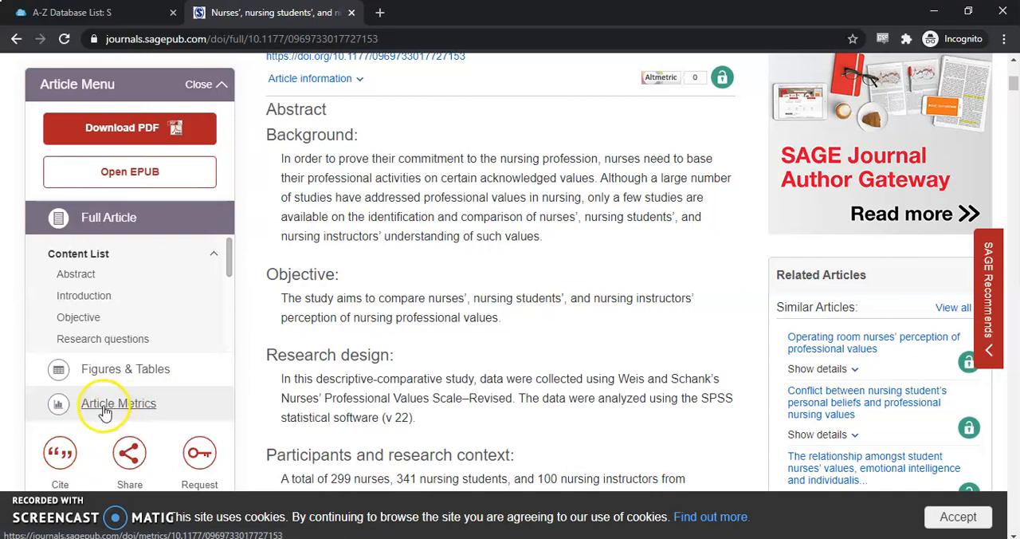
mouse_move(95, 430)
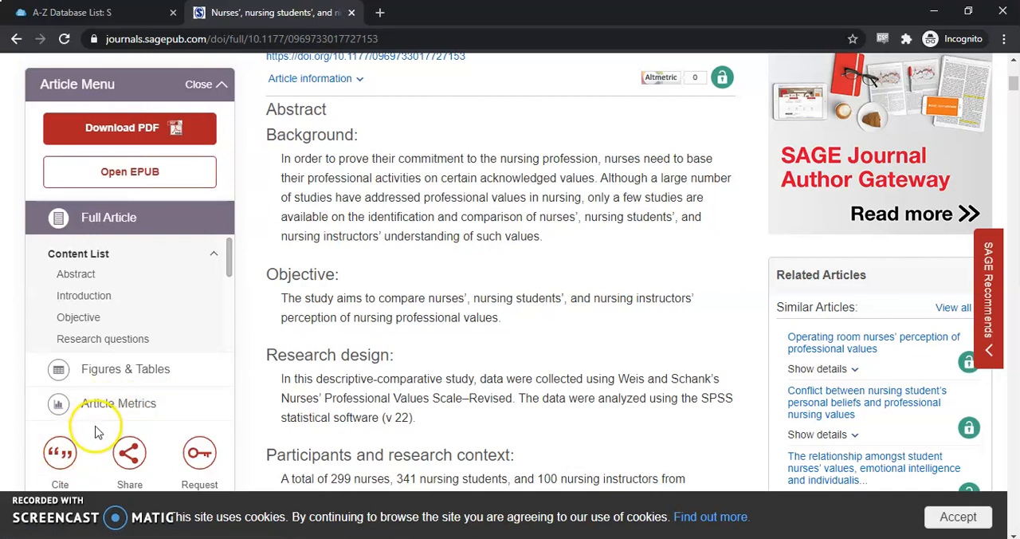
mouse_move(99, 445)
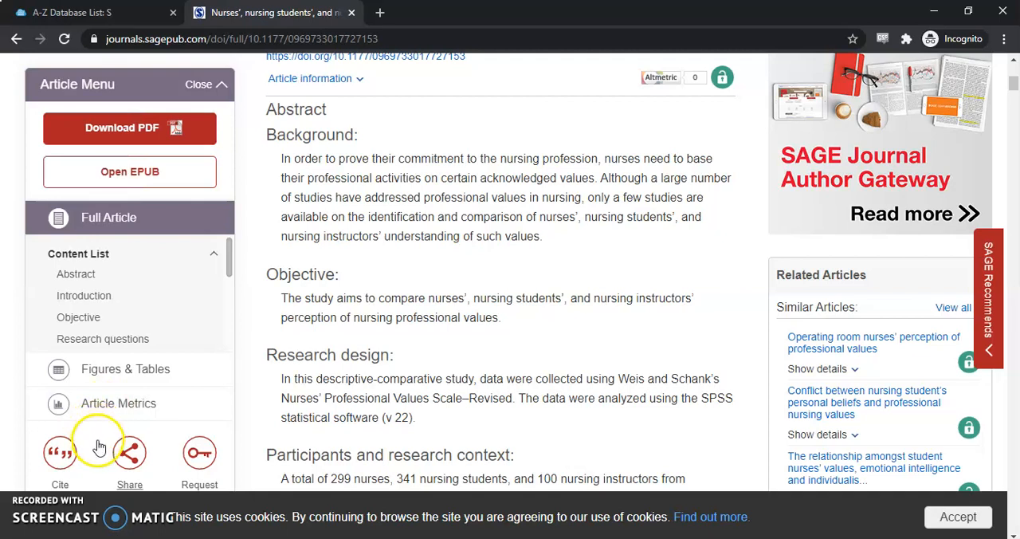
mouse_move(129, 453)
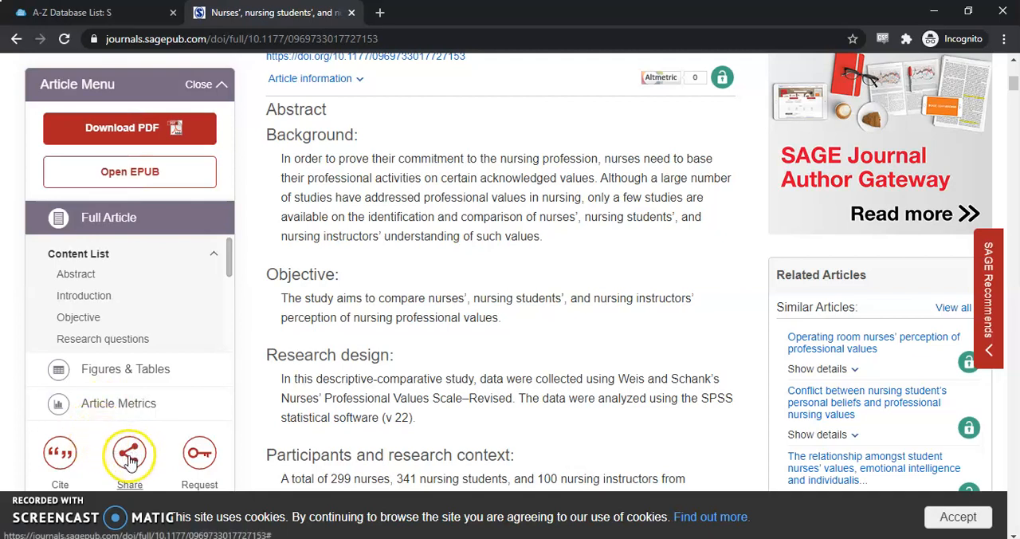
mouse_move(422, 375)
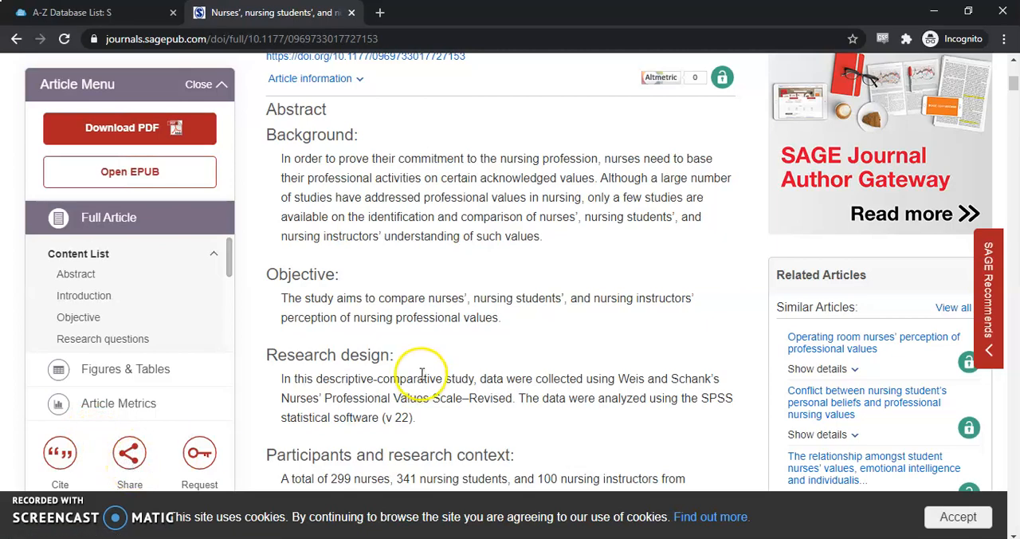
mouse_move(797, 275)
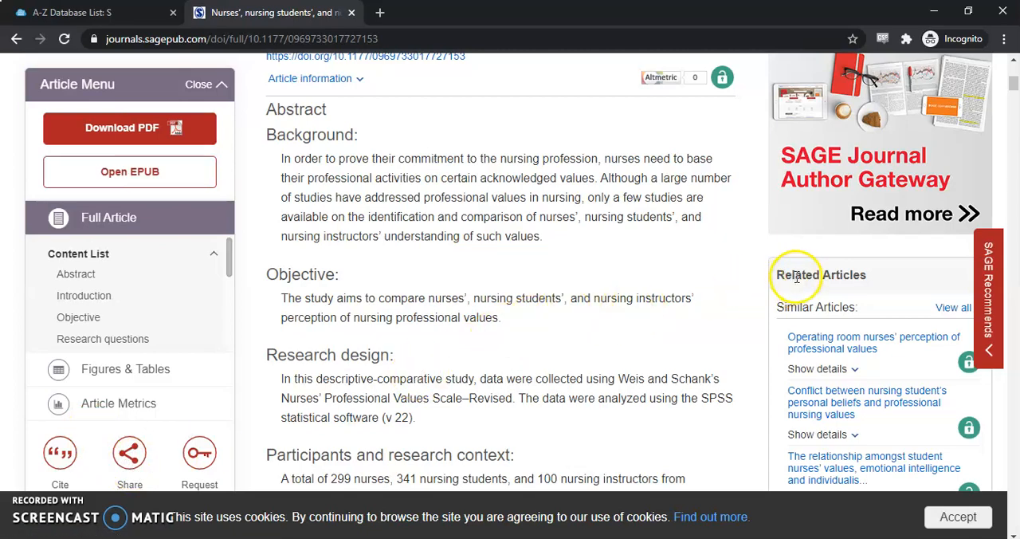
scroll("down", 3)
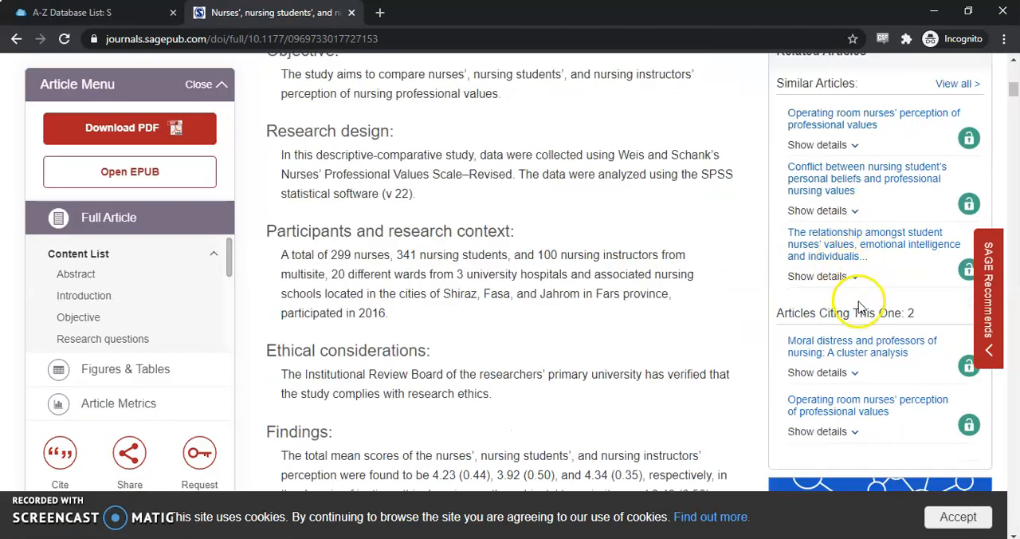
mouse_move(714, 350)
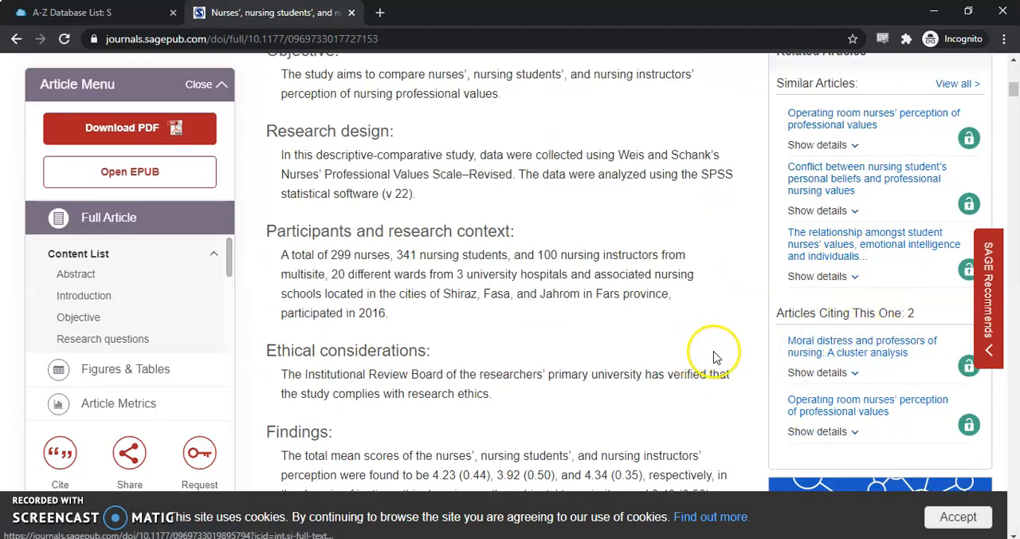
mouse_move(672, 322)
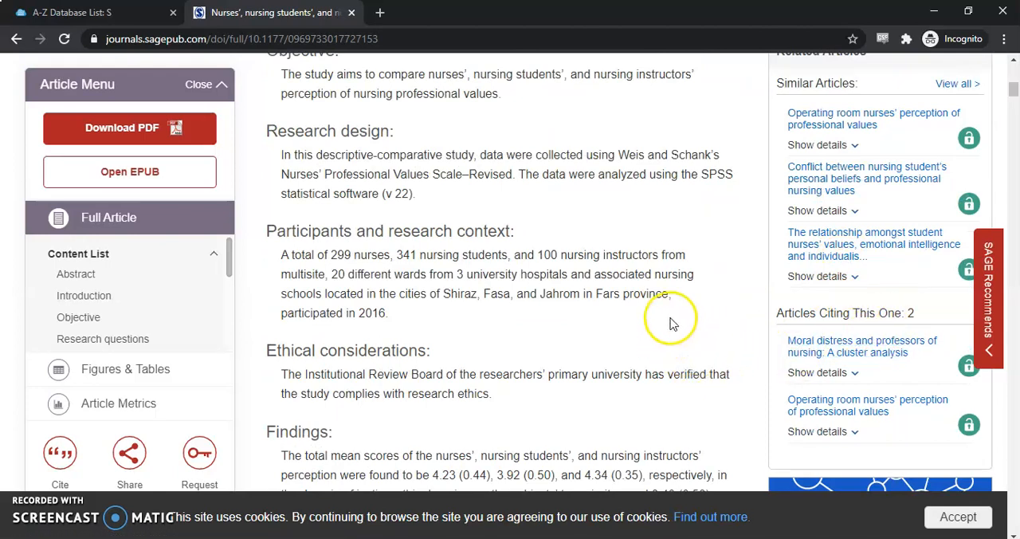
mouse_move(670, 267)
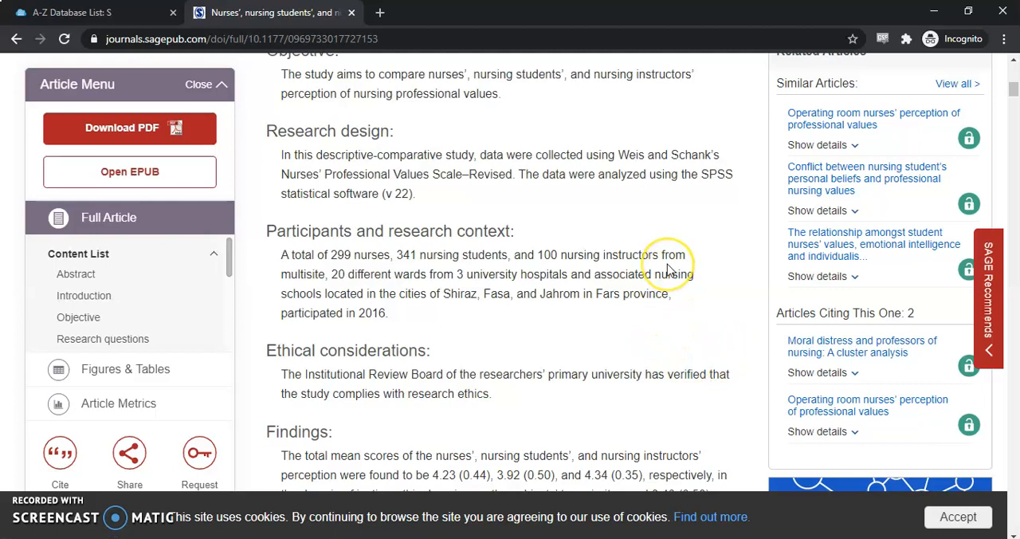
mouse_move(668, 268)
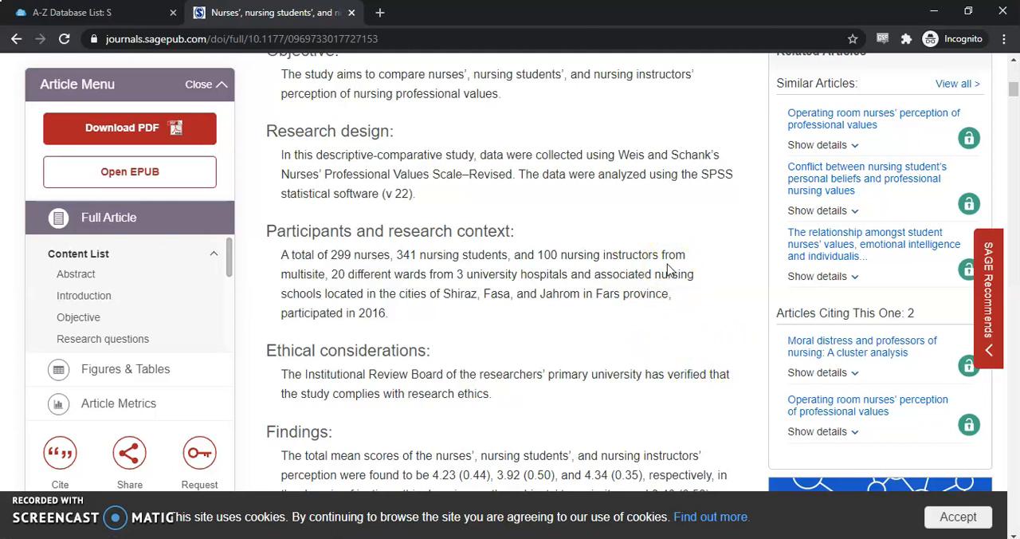